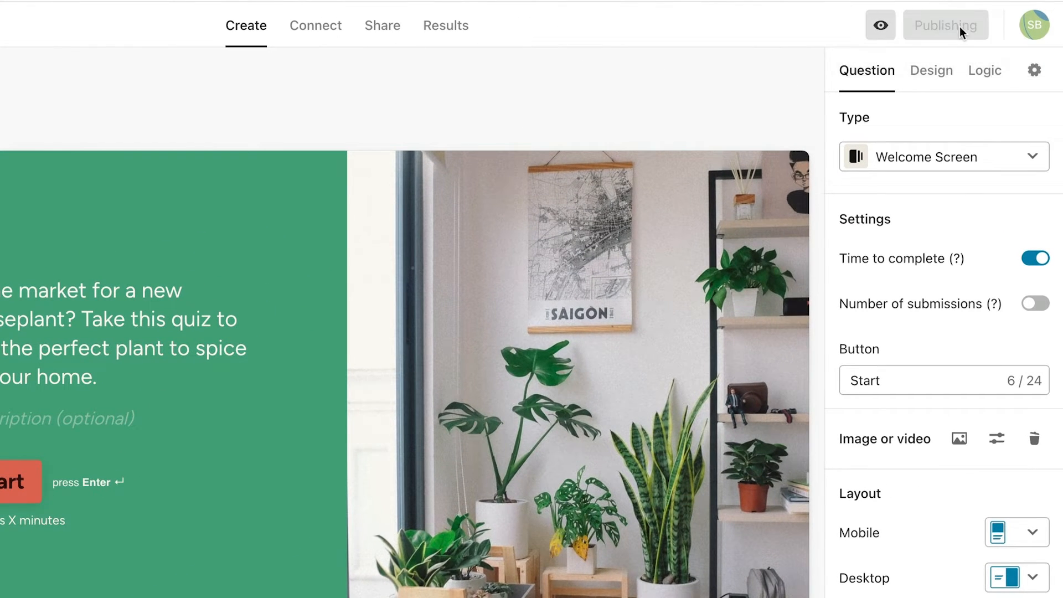
Publish the Plant Classification Quiz, copy its public link, and view share-or-embed choices
left_click(945, 26)
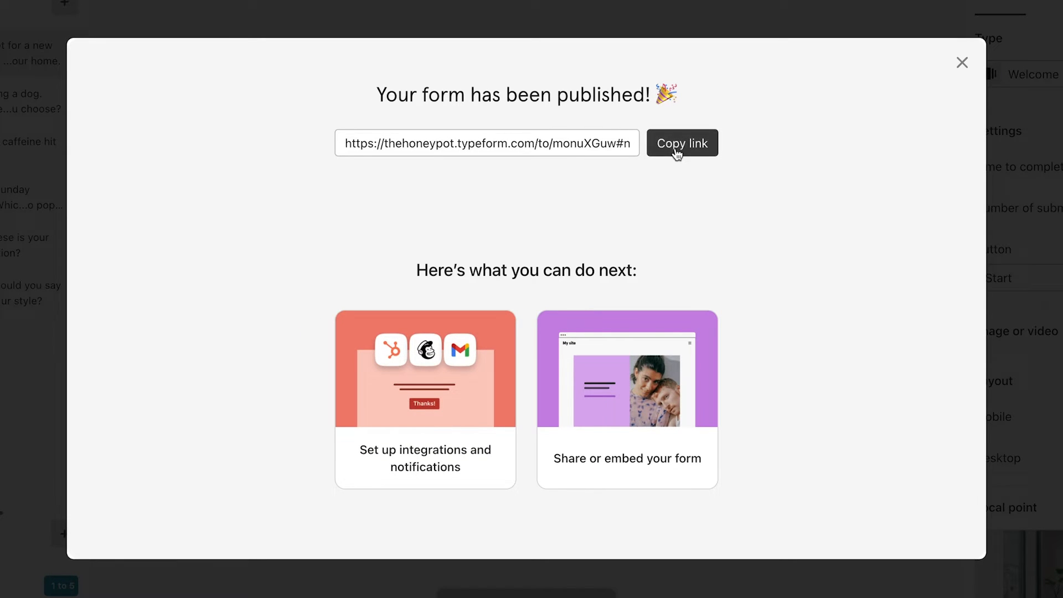
left_click(681, 143)
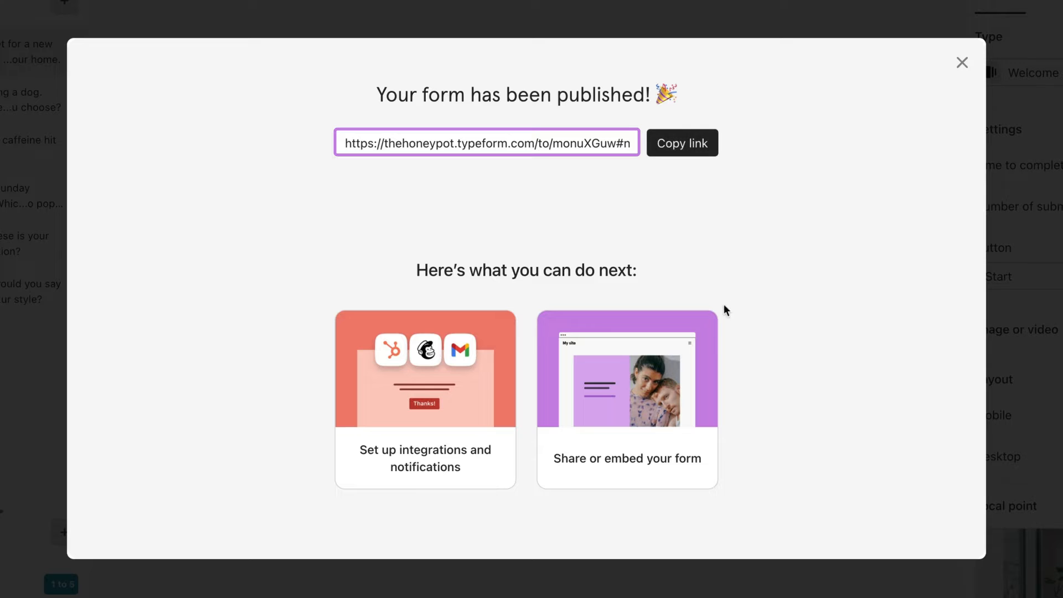
left_click(627, 402)
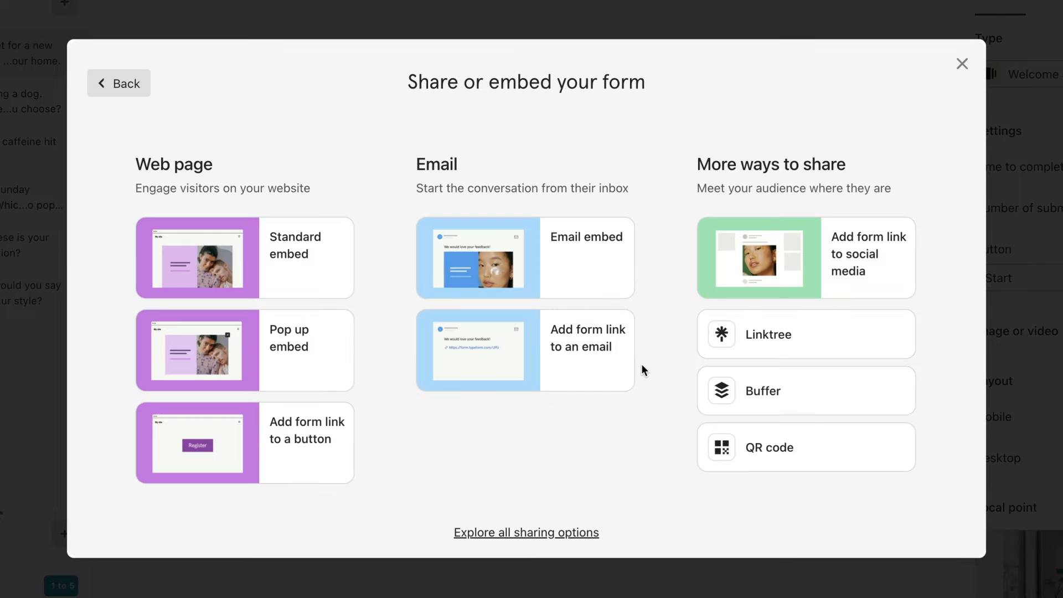
mouse_move(914, 127)
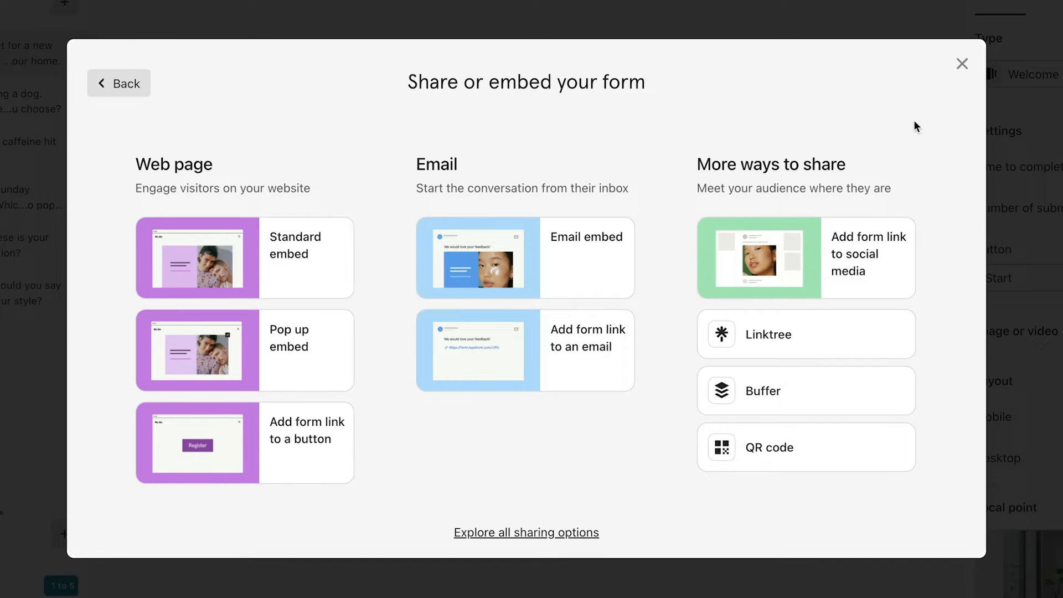
Dismiss the sharing options window and go to the quiz's Share settings
left_click(961, 63)
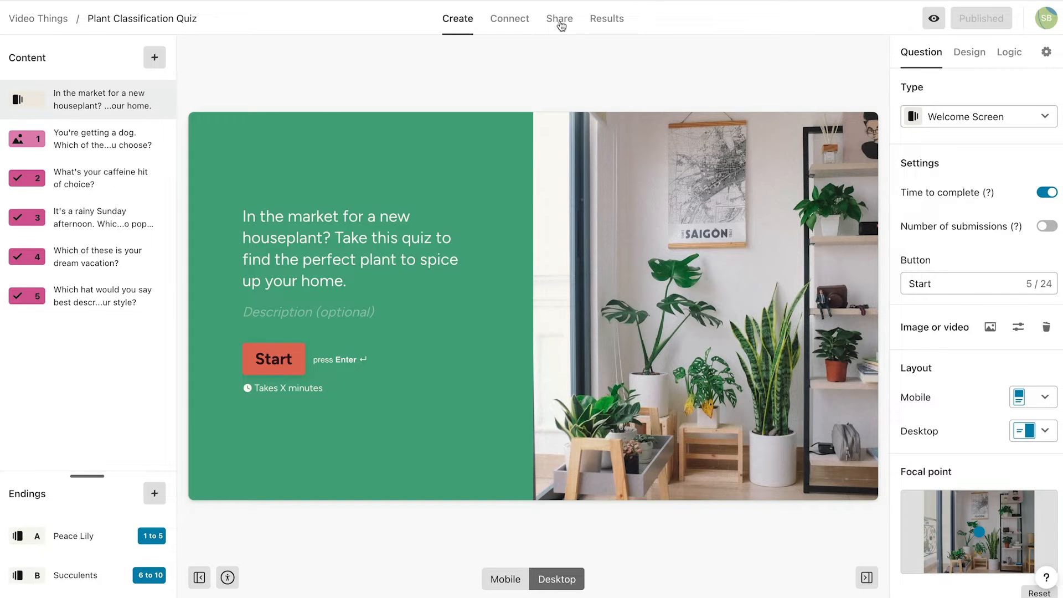
left_click(559, 18)
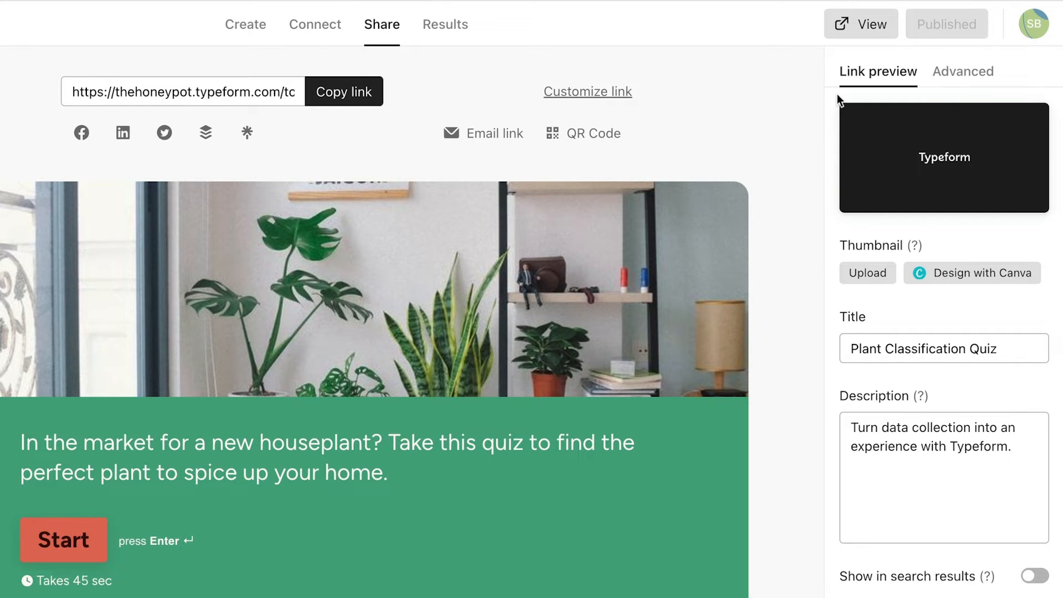
mouse_move(830, 112)
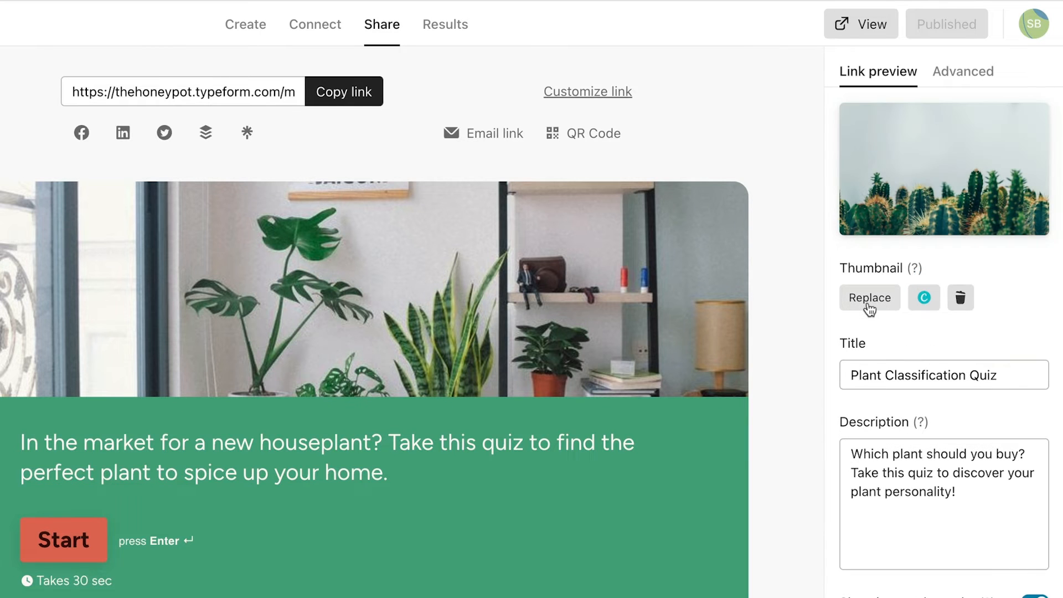
mouse_move(923, 298)
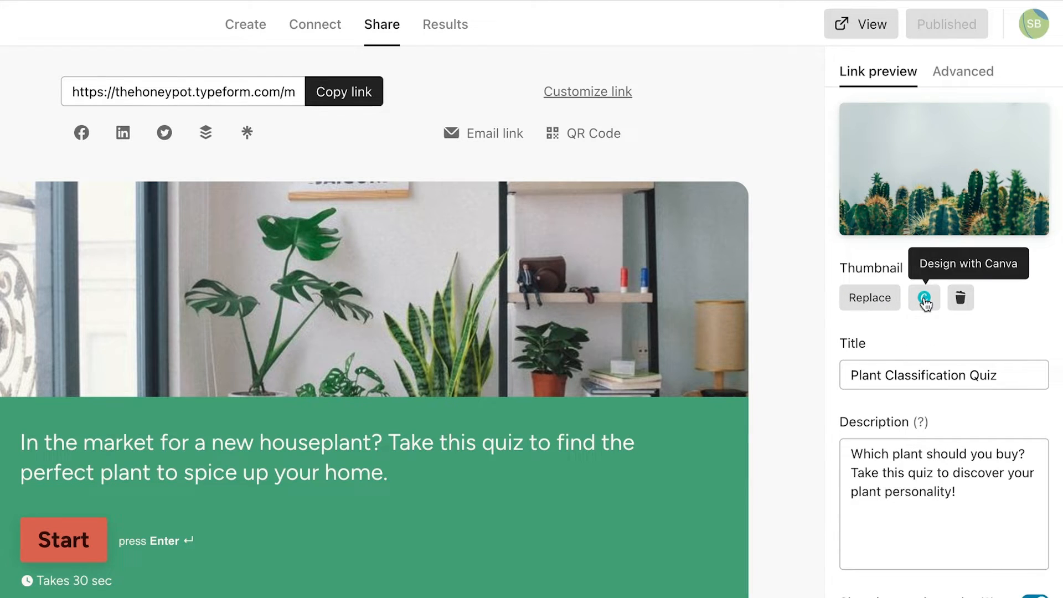
Start a new Canva thumbnail design and begin retyping the plant-personality description
left_click(923, 297)
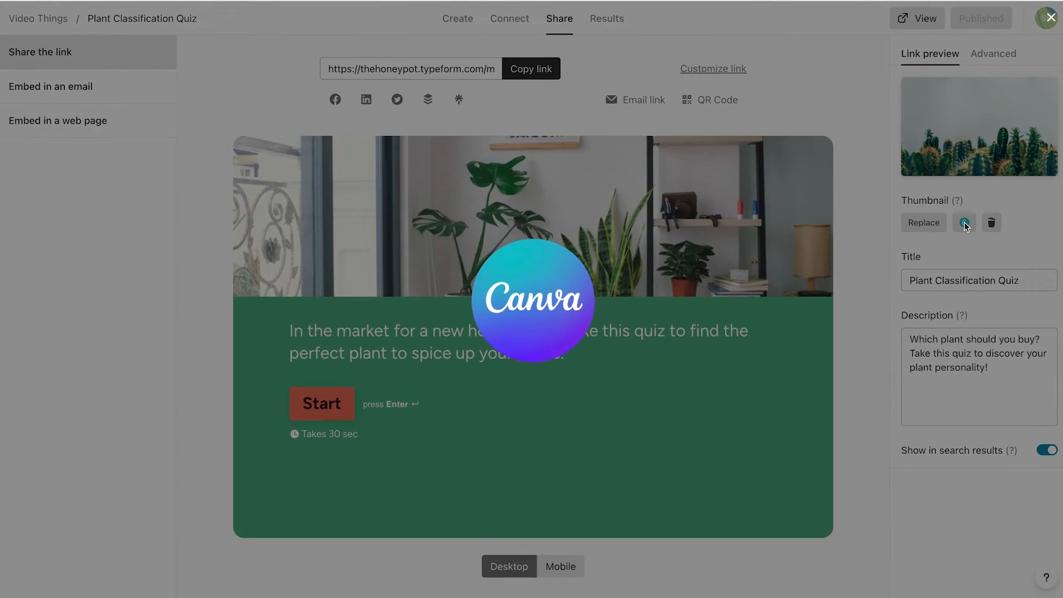
left_click(964, 222)
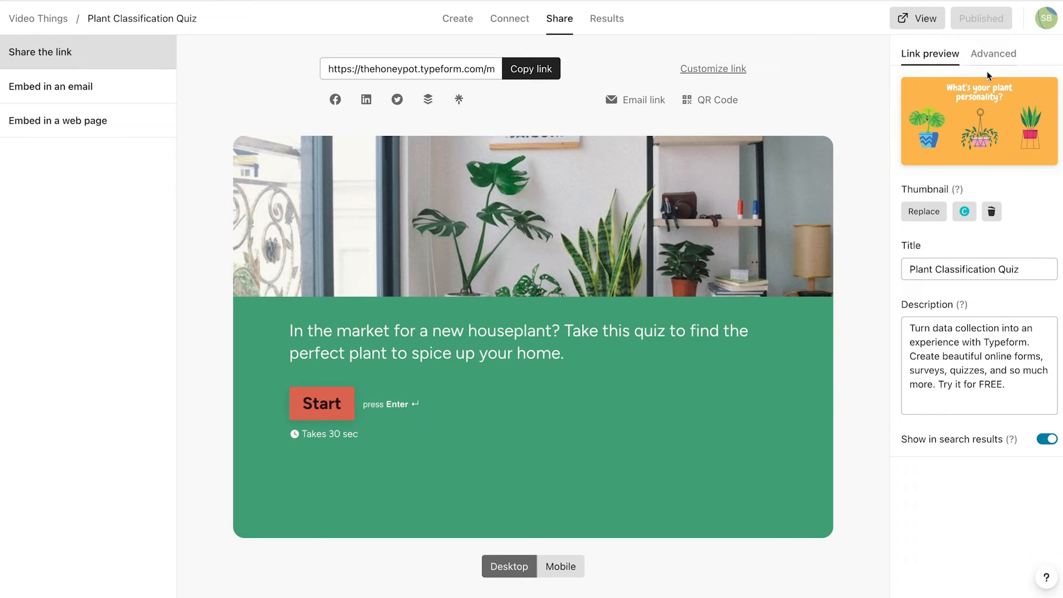
type("Which plant should you buy?")
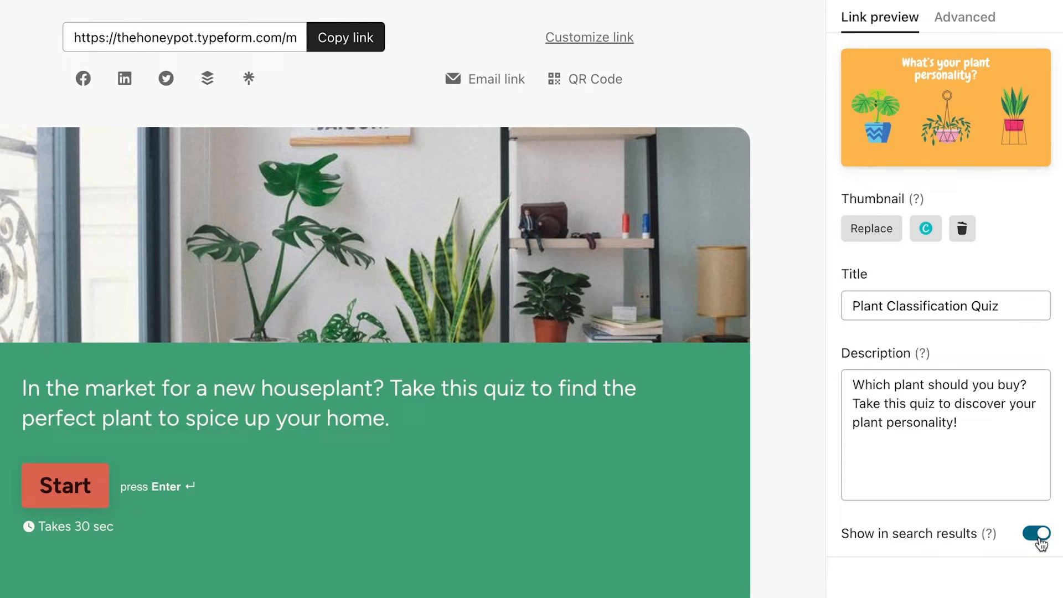
Change the quiz's custom link ending to 'myplantsquiz', save it, and close the window
left_click(1034, 547)
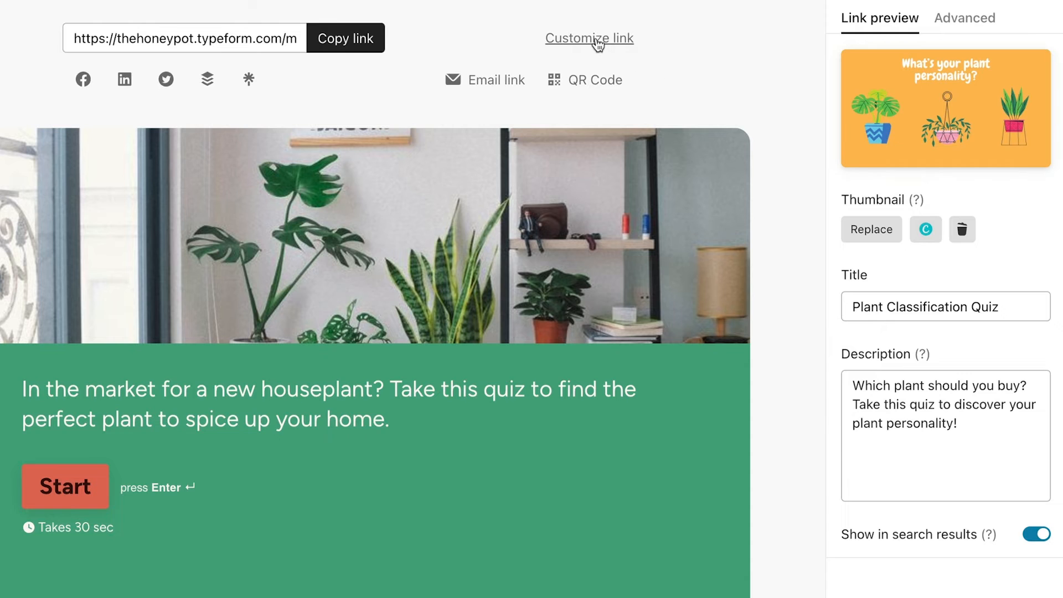
left_click(589, 38)
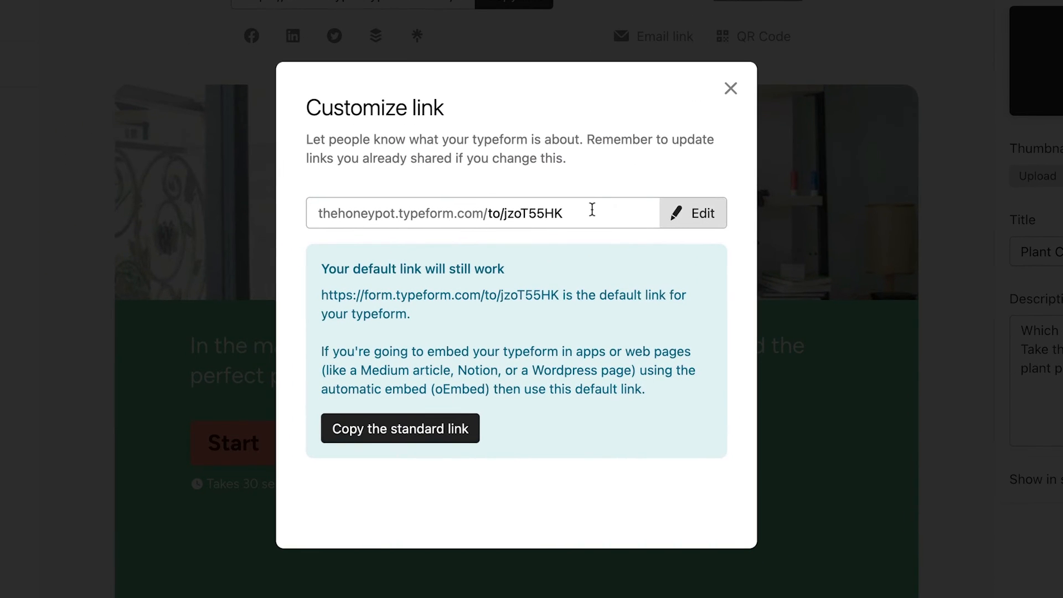
type("myplantsq")
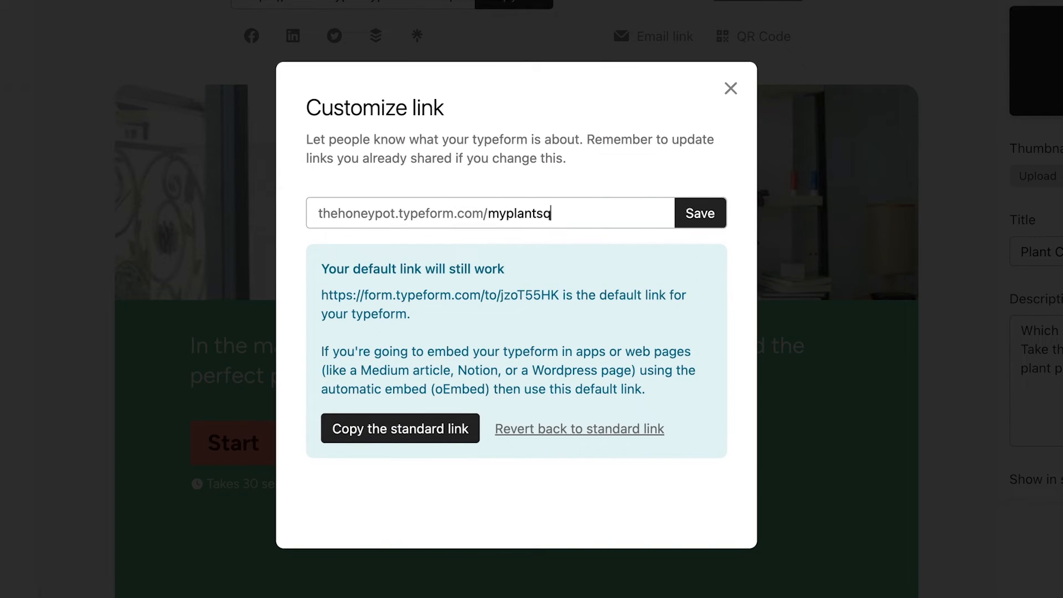
left_click(699, 212)
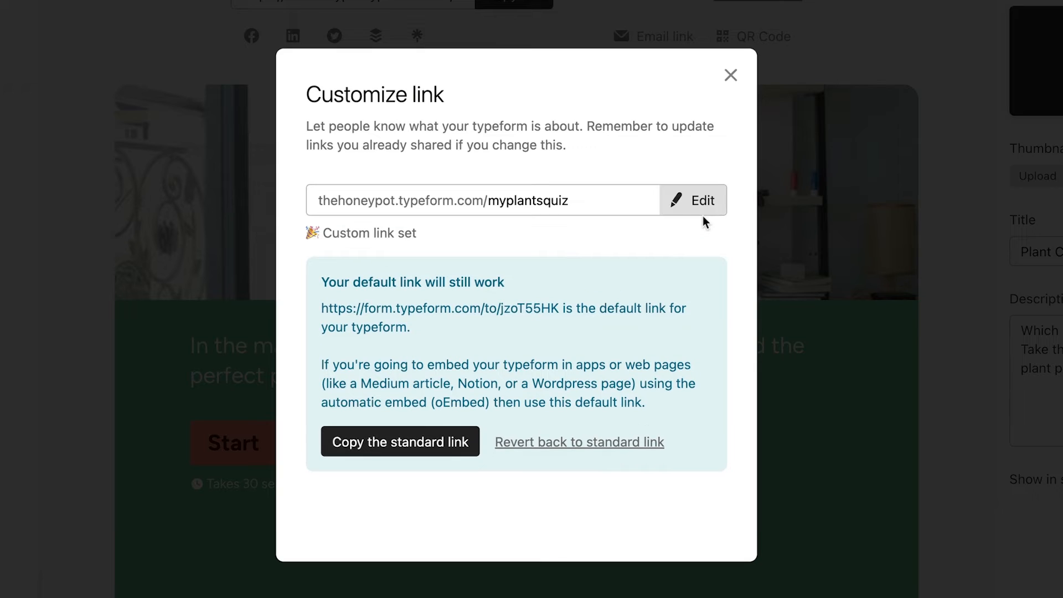
left_click(730, 74)
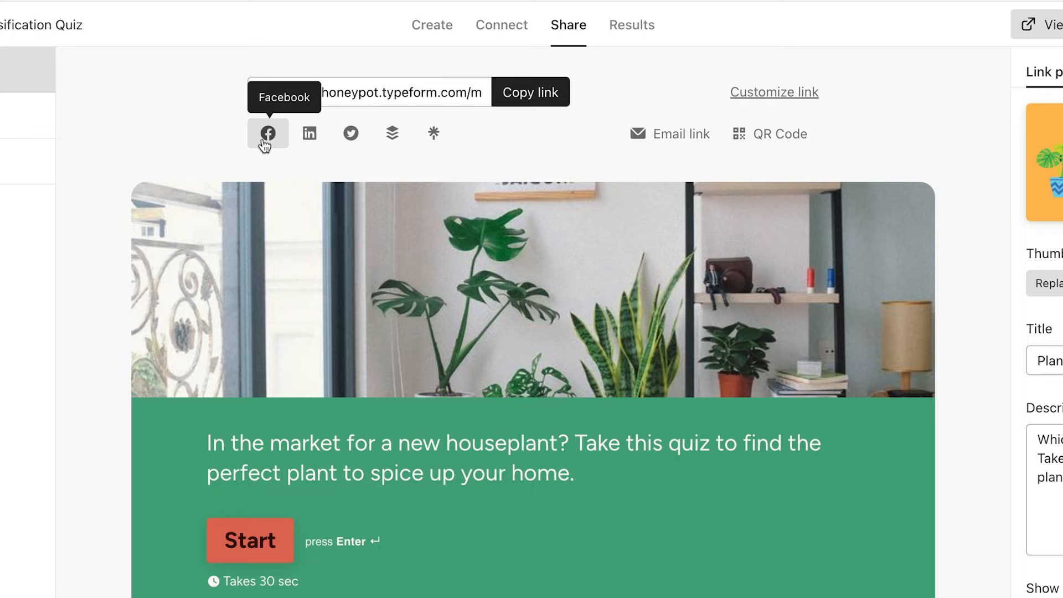
Try Facebook sharing, then browse the web page, email and plain link sharing options
left_click(268, 134)
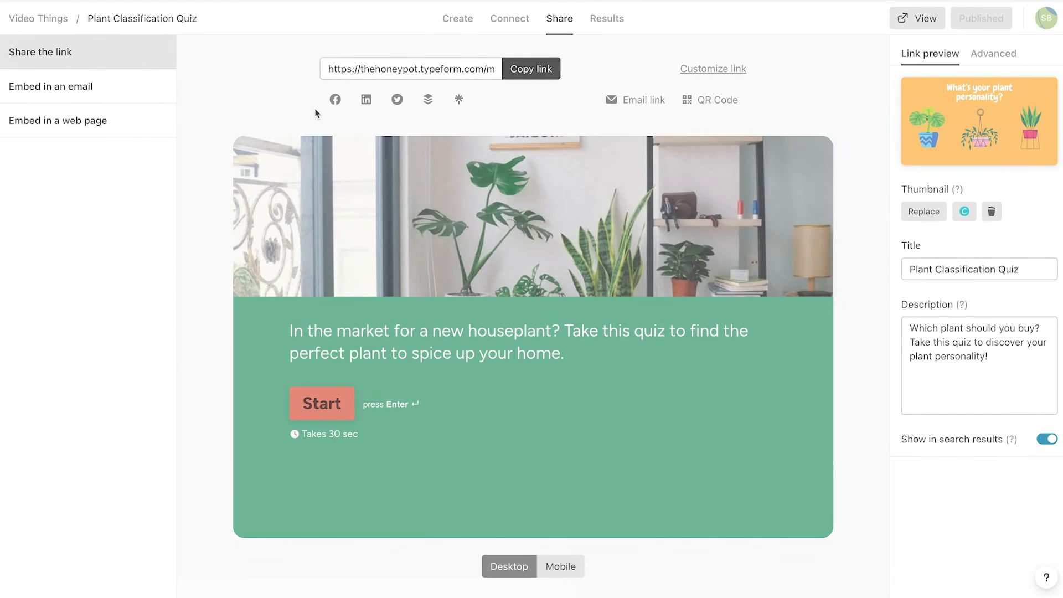
mouse_move(198, 110)
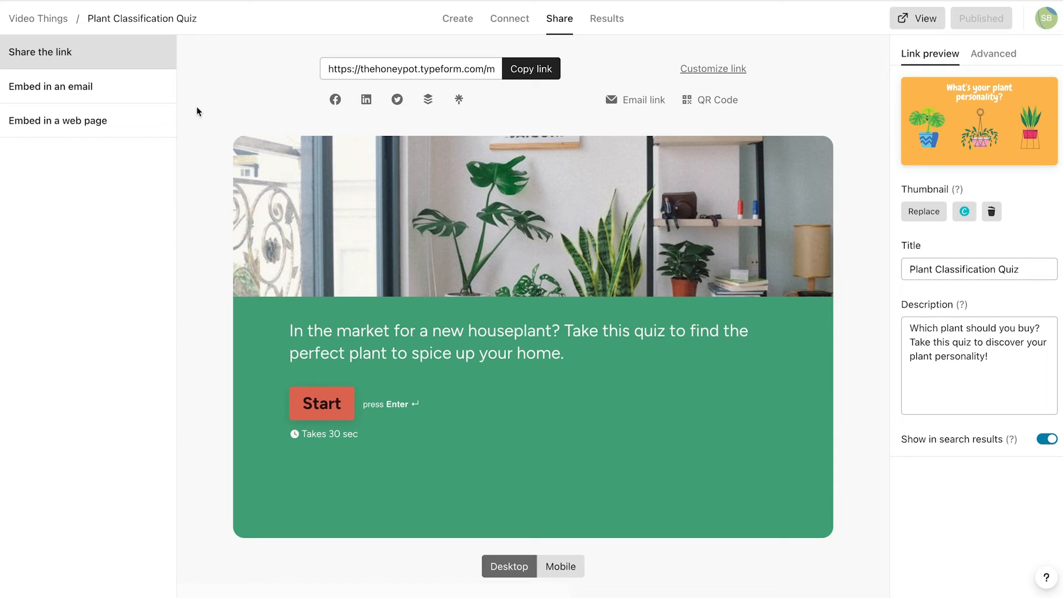
left_click(58, 120)
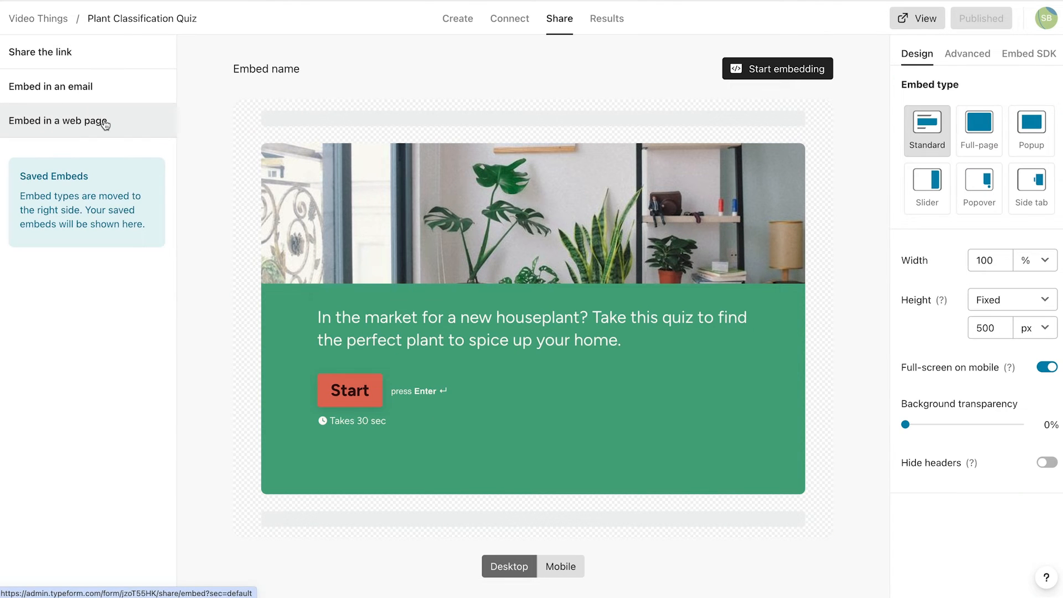
left_click(50, 86)
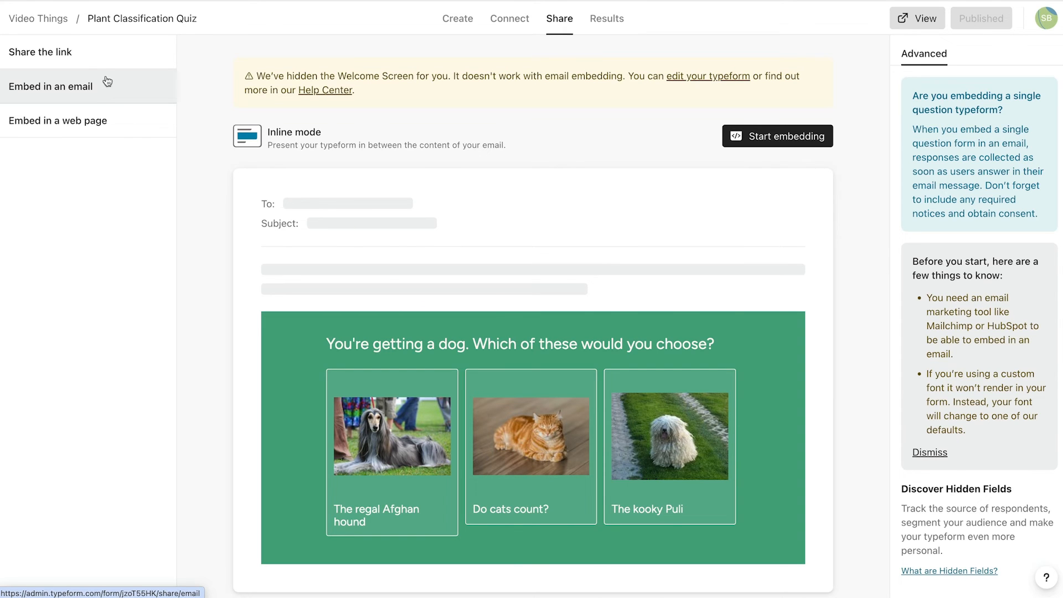
left_click(41, 51)
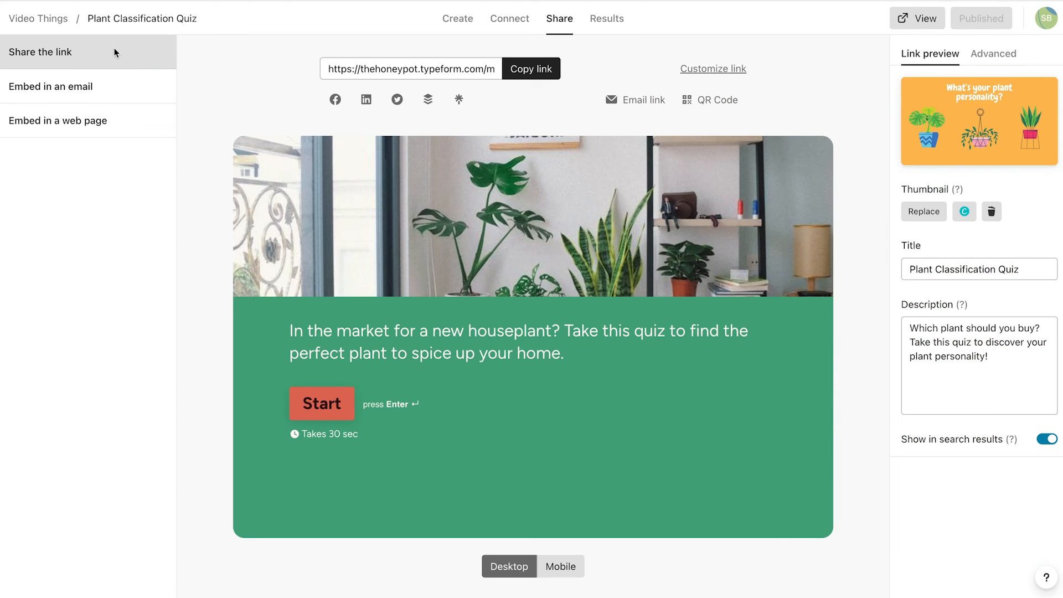
mouse_move(700, 106)
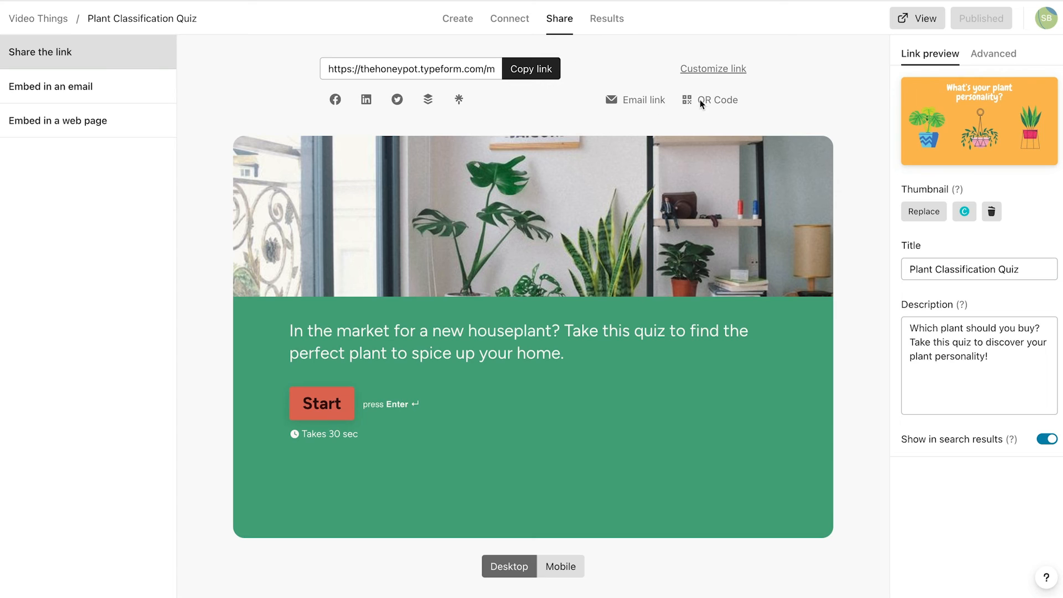
View and dismiss the quiz's QR code, then search the Help Center for 'Email'
left_click(717, 99)
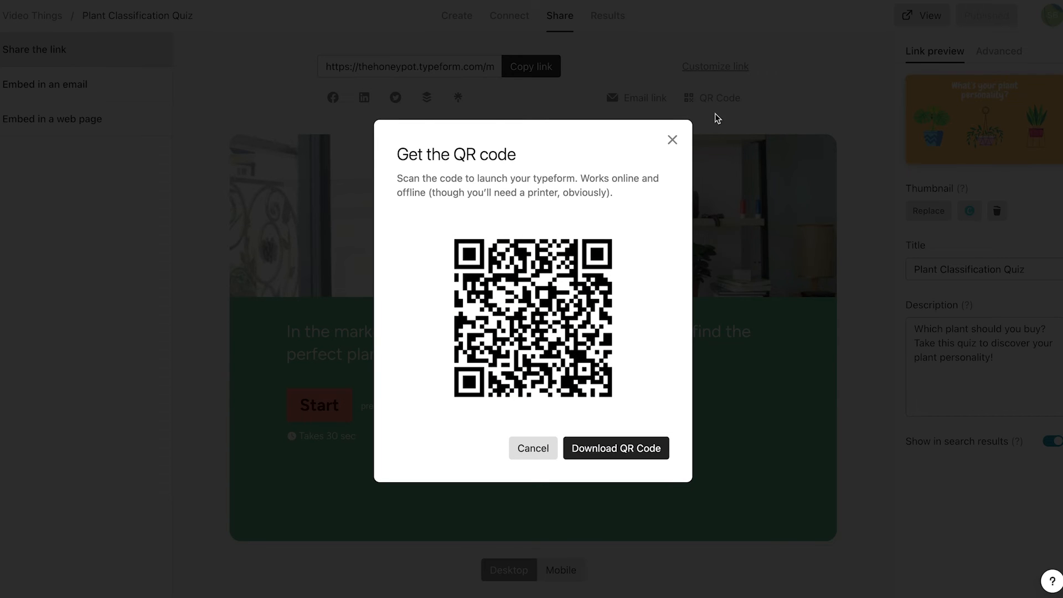
left_click(672, 140)
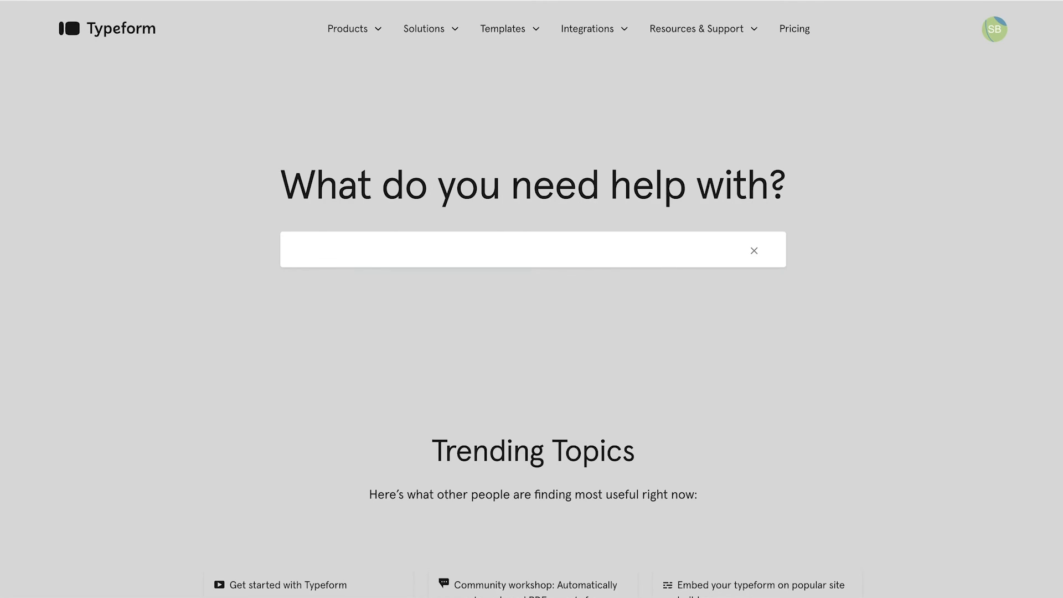
type("Email")
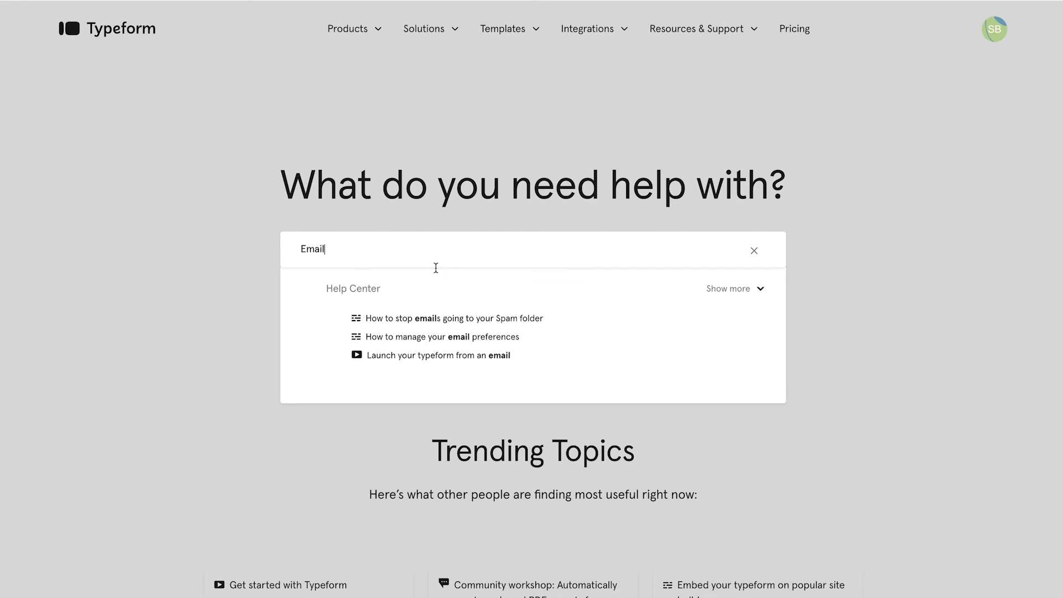